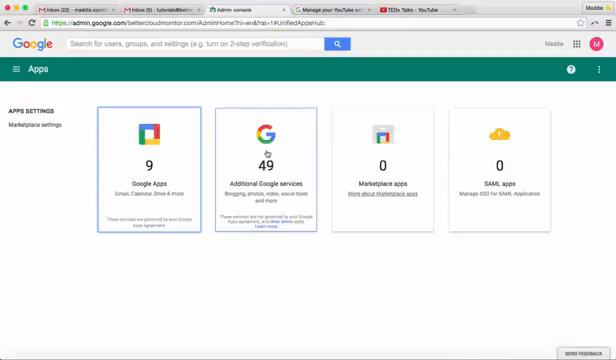
Open the Additional Google services list and scroll down to the YouTube entry.
click(278, 170)
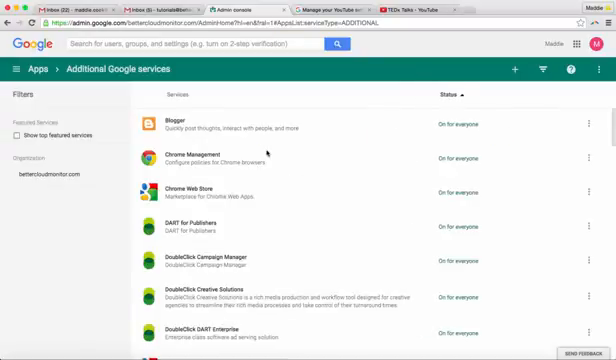
scroll(down, 3)
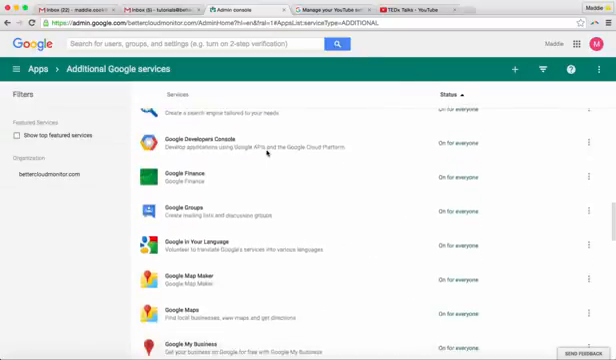
scroll(down, 3)
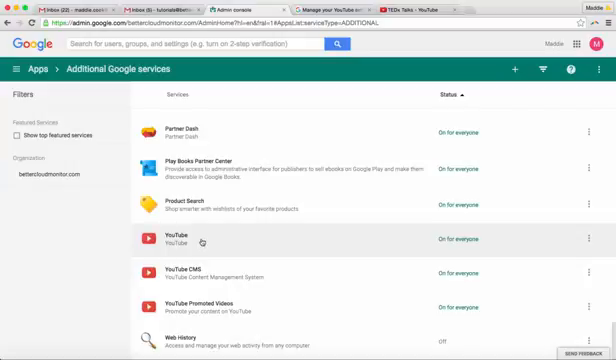
Open YouTube's settings page from the Additional Google services list.
click(175, 241)
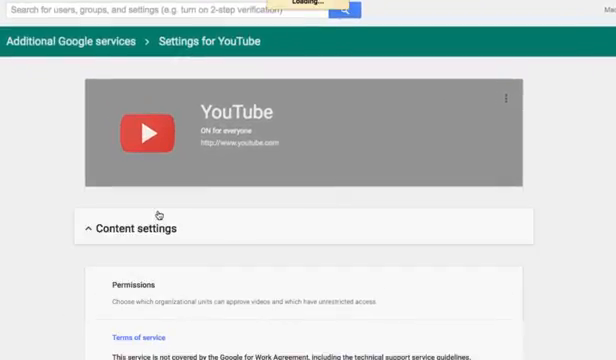
Check 'Signed in users in your organization can only watch restricted and approved videos'.
scroll(down, 3)
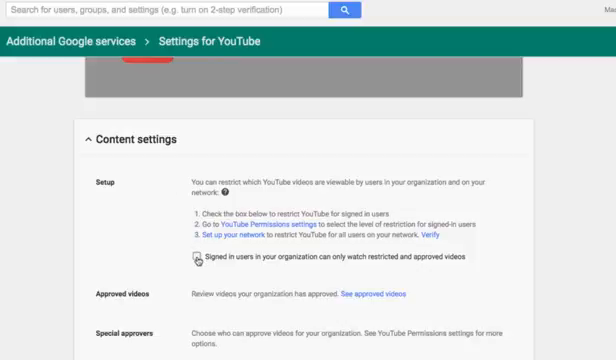
click(195, 267)
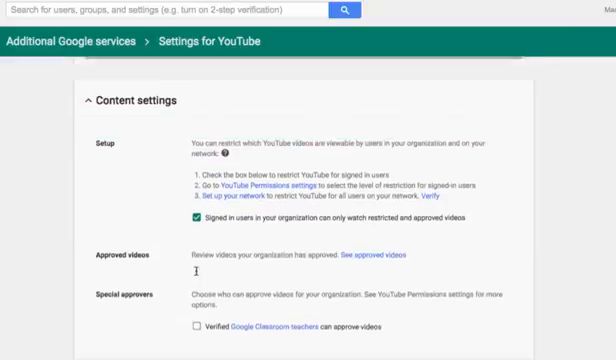
scroll(down, 3)
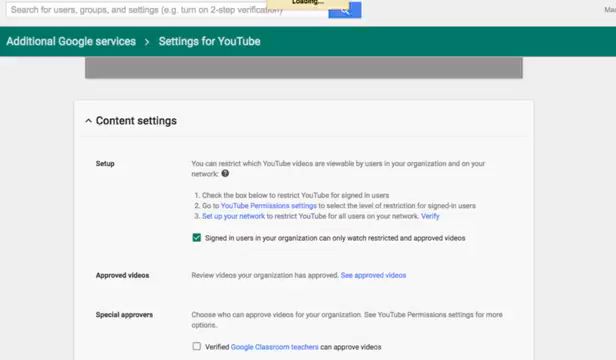
scroll(down, 3)
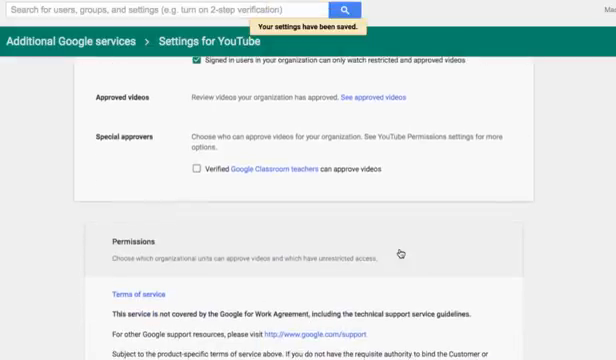
Scroll through YouTube's Permissions section to review the Strict restricted YouTube access option.
scroll(up, 3)
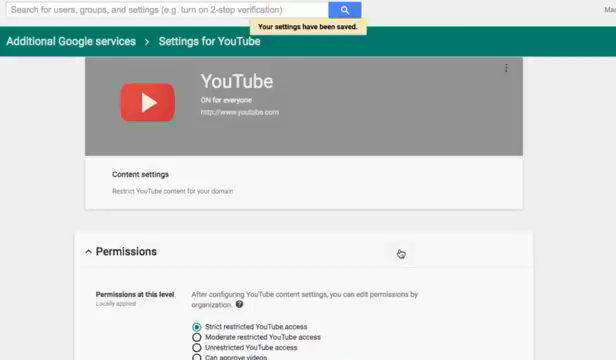
scroll(down, 3)
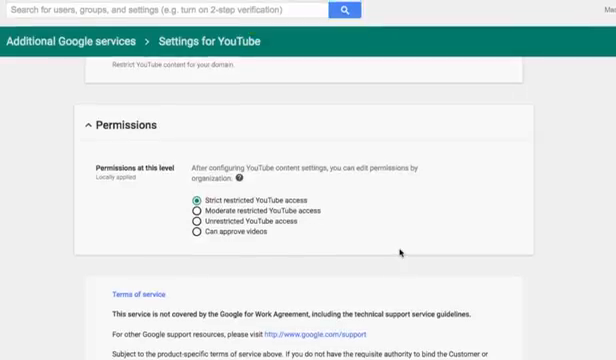
mouse_move(170, 160)
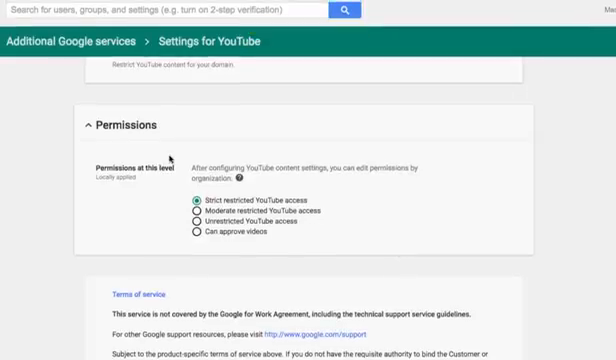